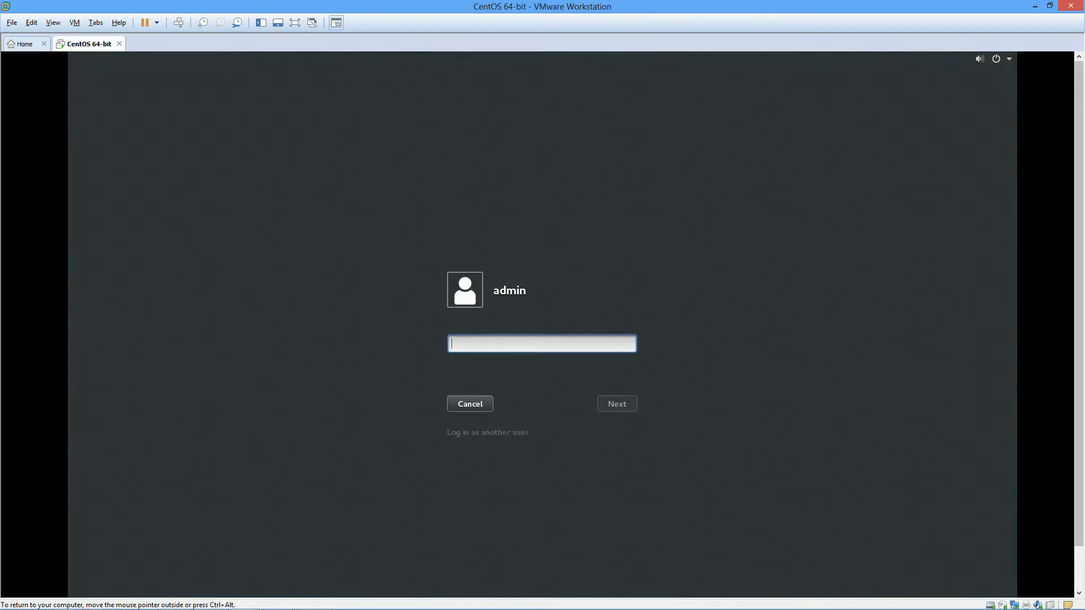
Unlock the admin session with its password so the GNOME desktop appears
text(password)
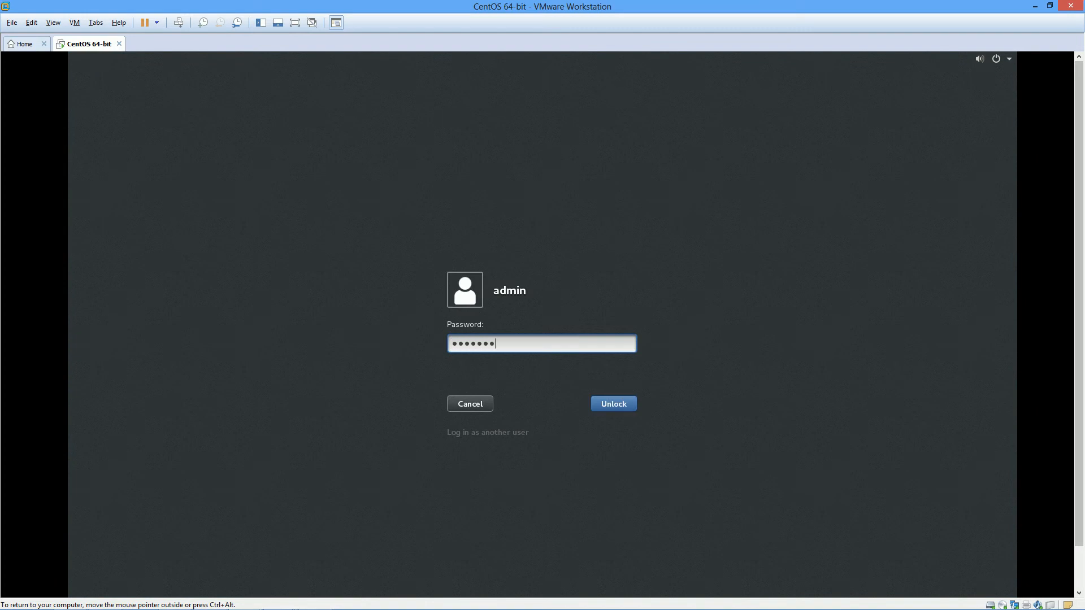
click(612, 403)
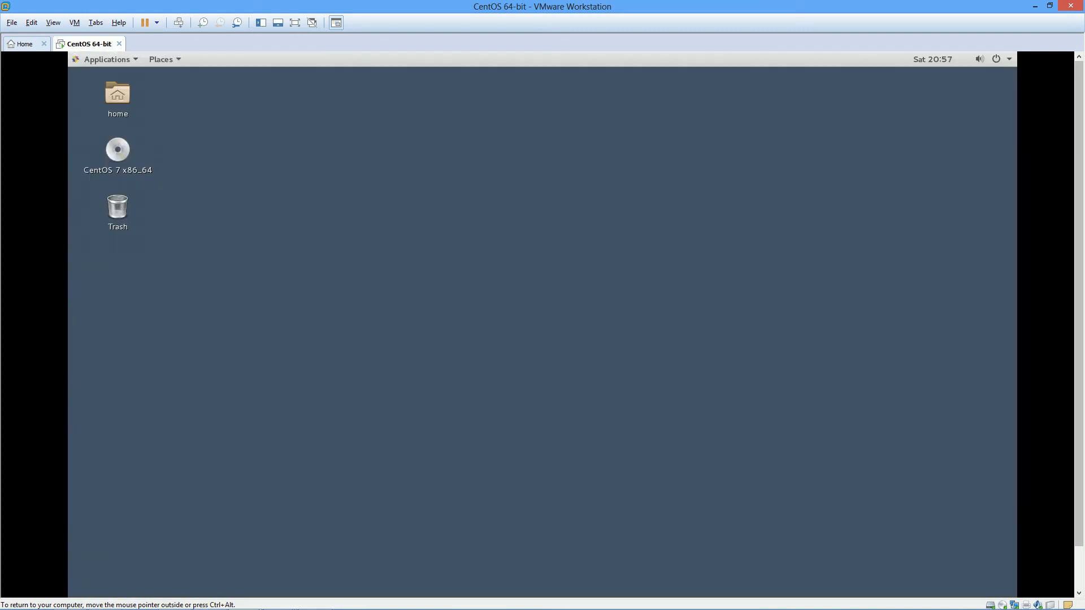
Launch the All Settings window from Applications > System Tools > Settings
click(107, 59)
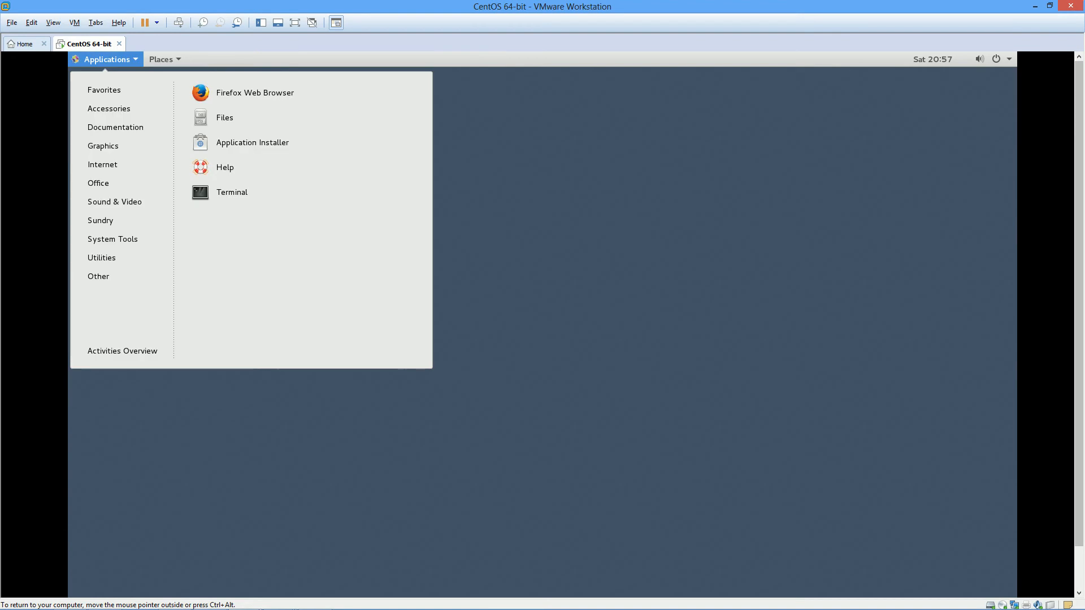
click(112, 239)
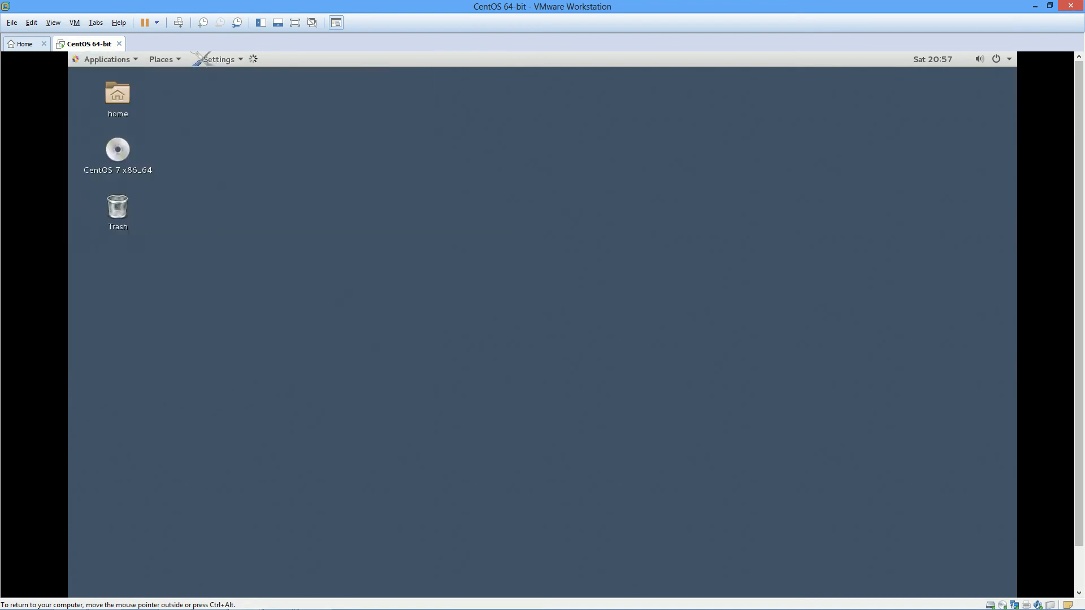
click(216, 59)
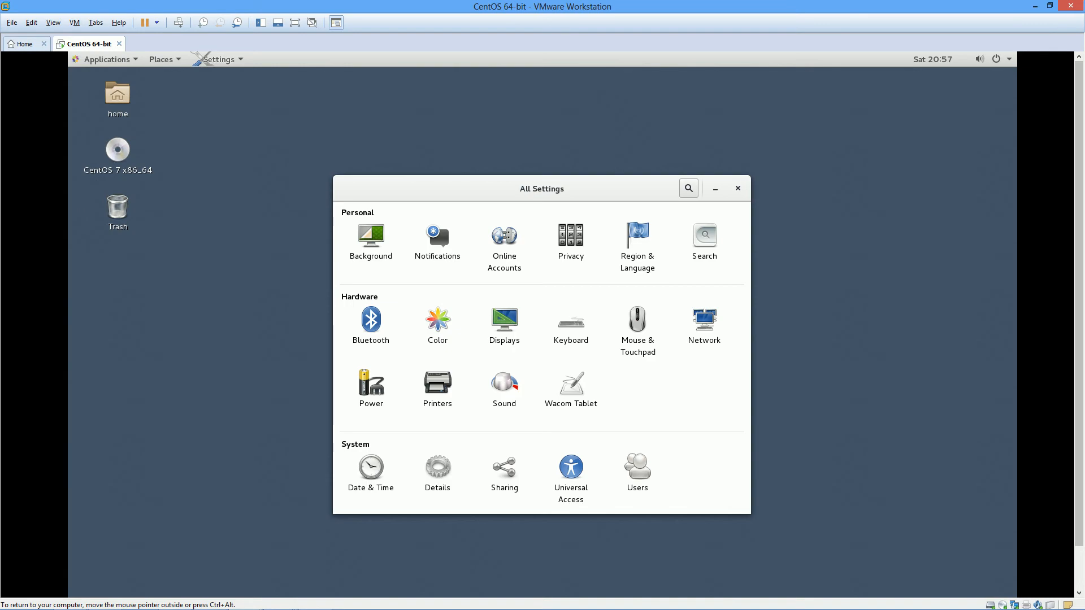
Show the Keyboard shortcuts list for the System category, where Lock screen is Ctrl+Alt+L
click(569, 320)
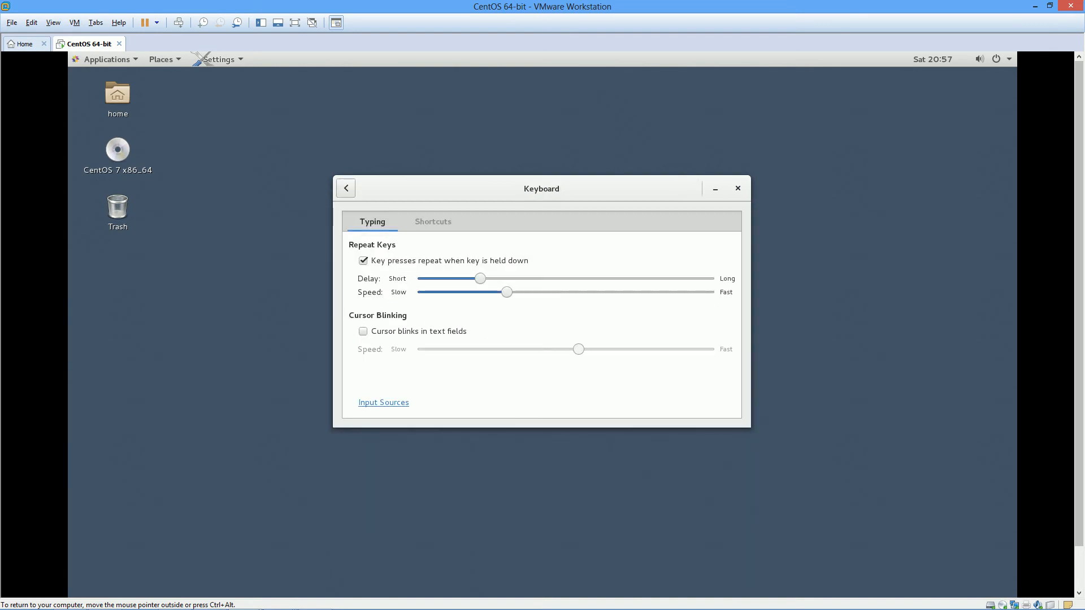
click(433, 222)
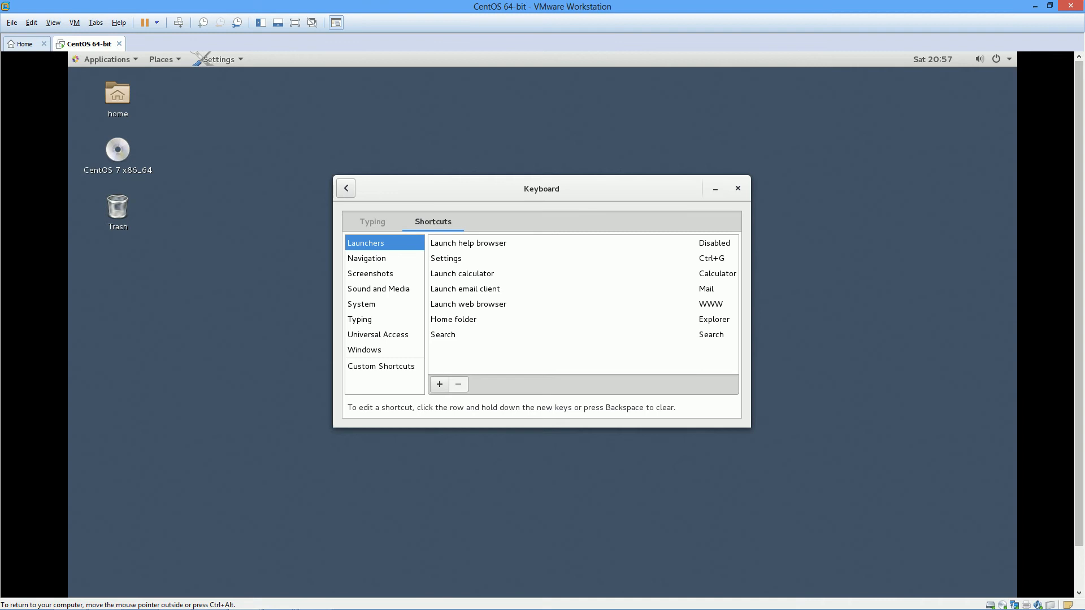
click(361, 304)
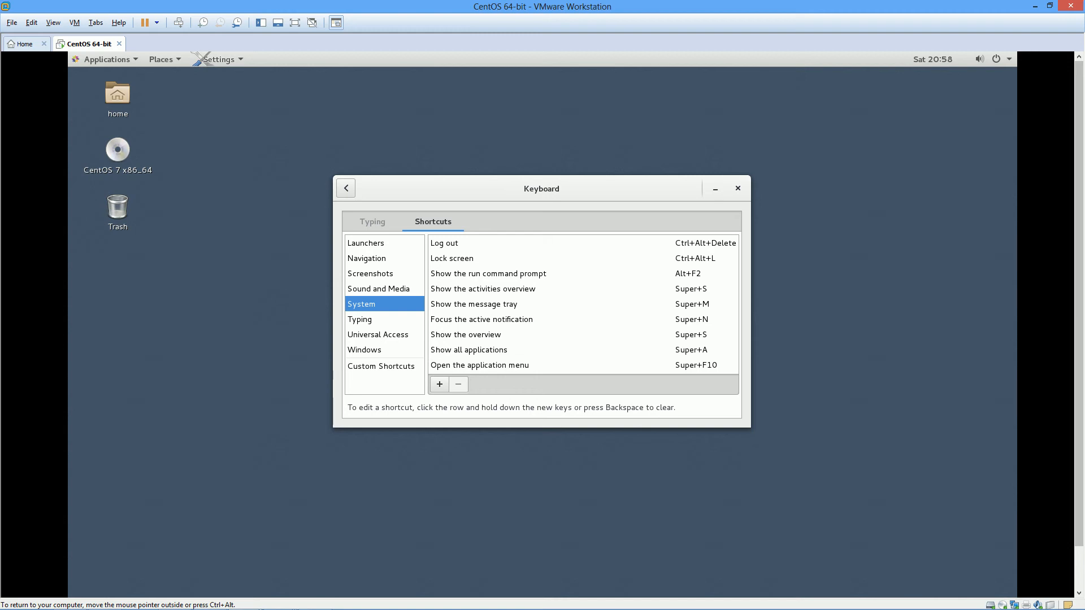
Rebind the Lock screen shortcut from Ctrl+Alt+L to Ctrl+L
click(451, 258)
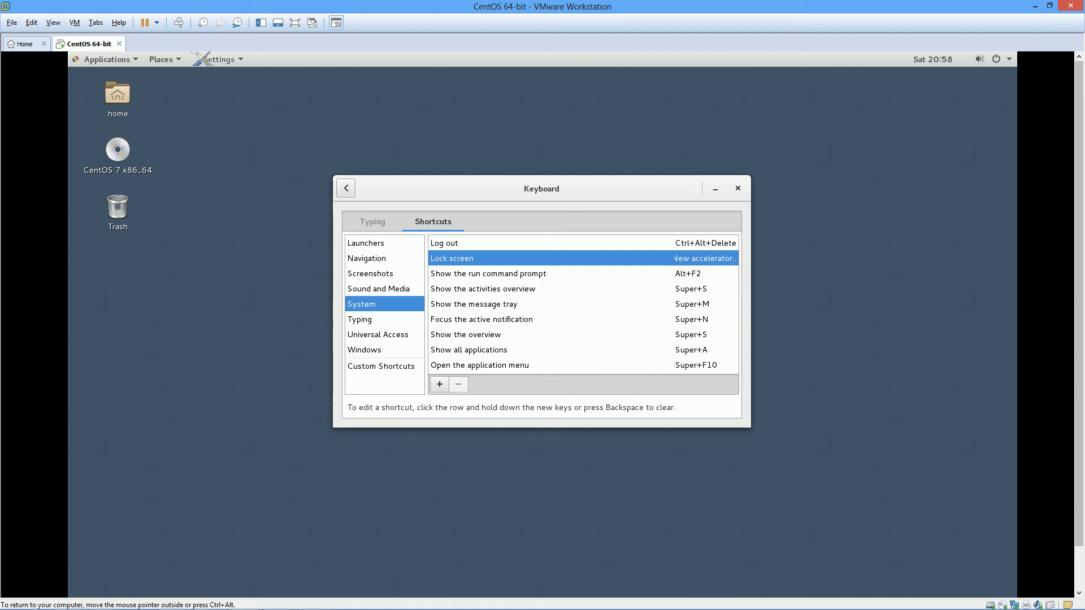
key(Ctrl+L)
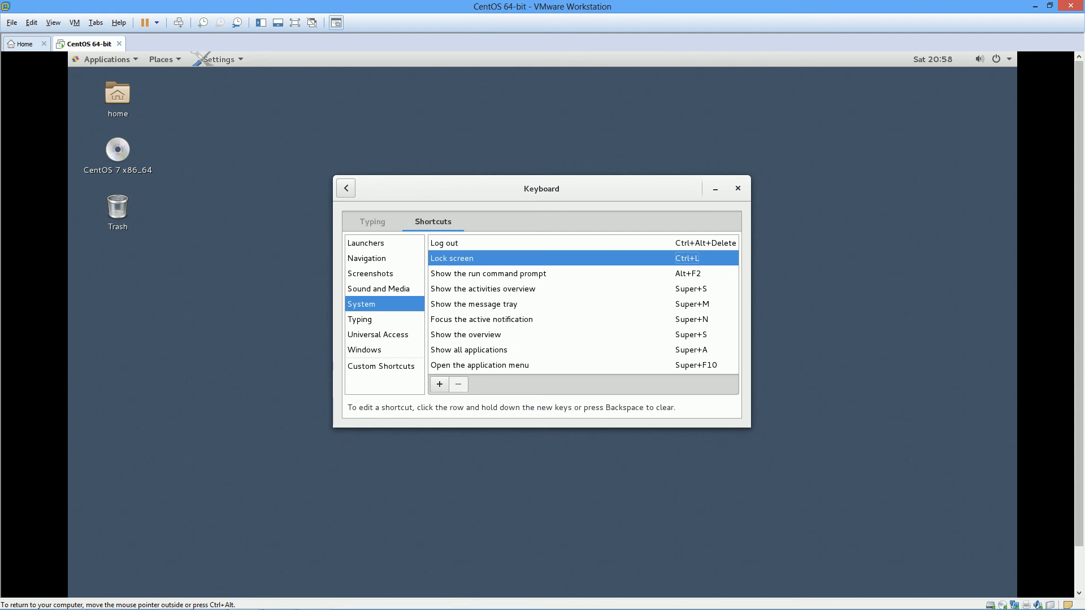
click(737, 188)
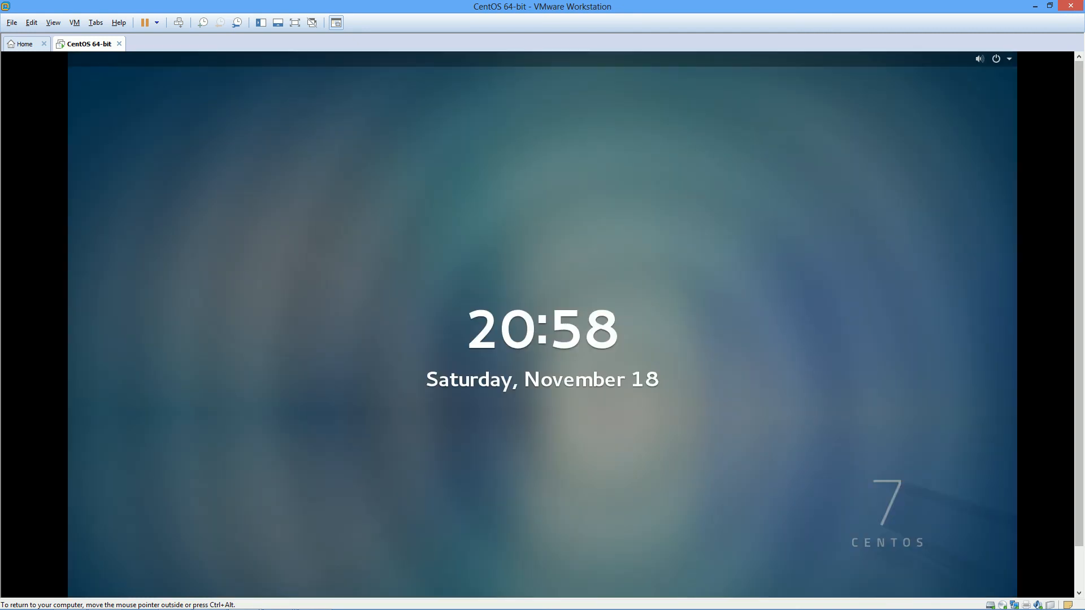
mouse_move(541, 596)
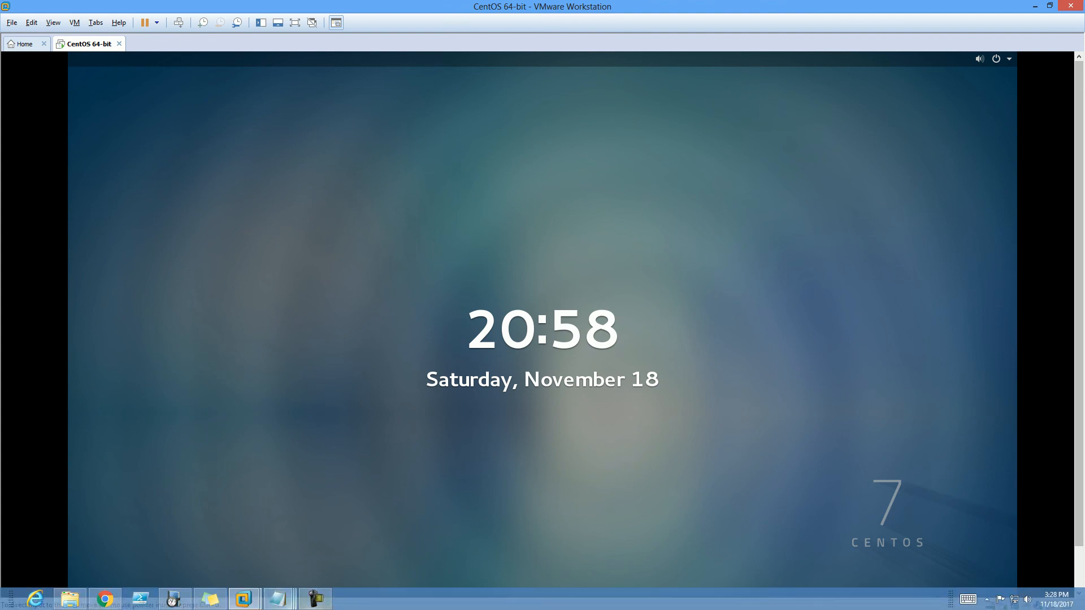